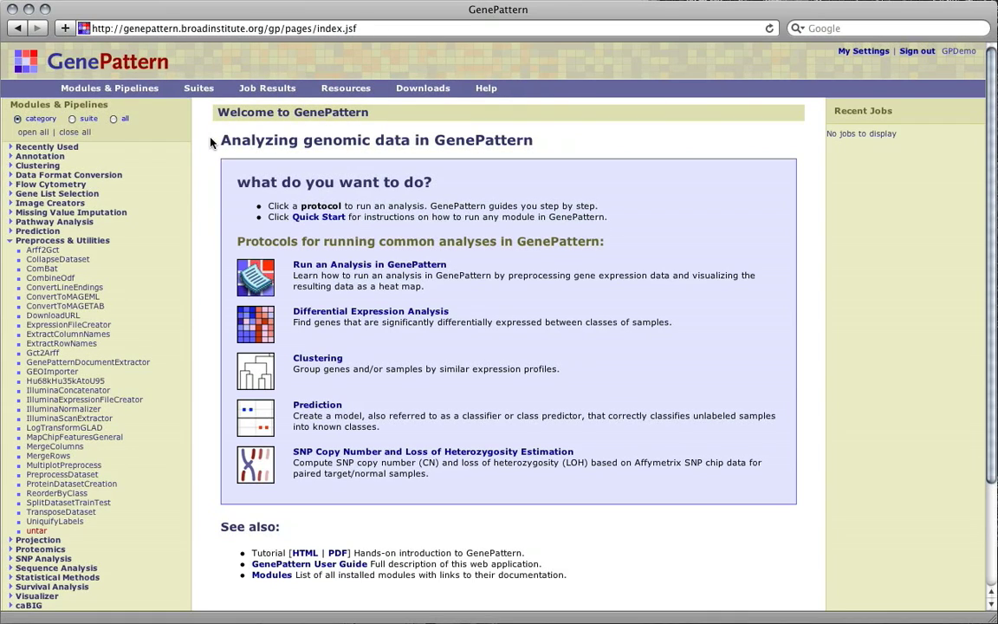
mouse_move(208, 298)
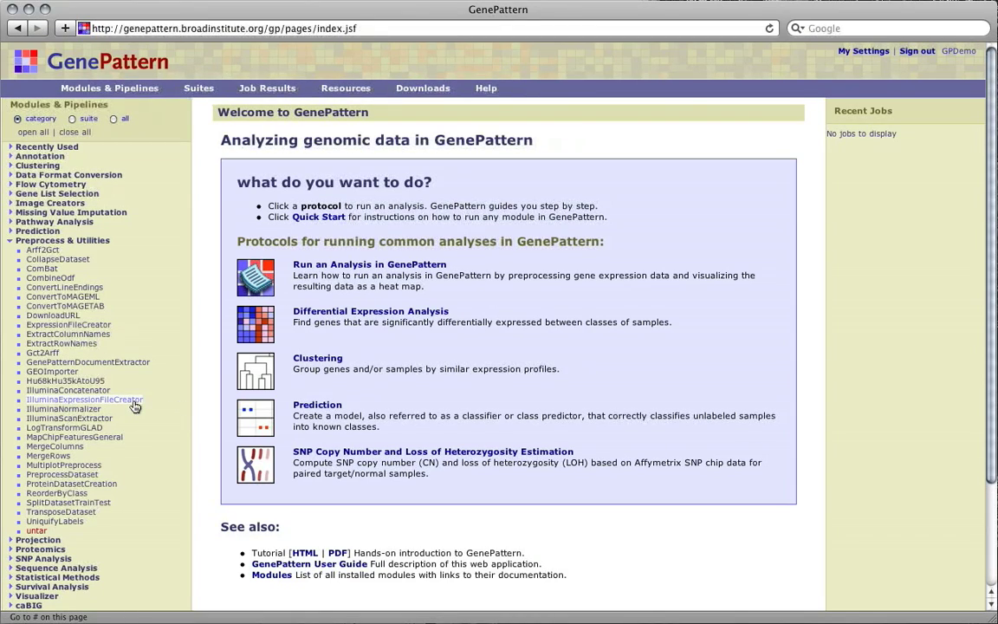
- Bring up the IlluminaExpressionFileCreator module form from the module list
scroll(down, 3)
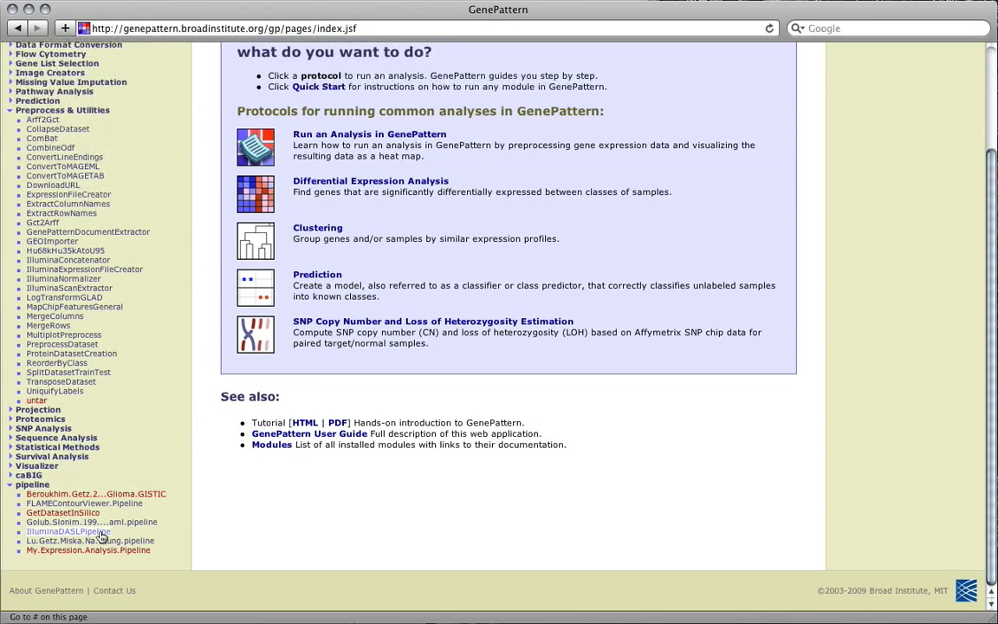
scroll(up, 3)
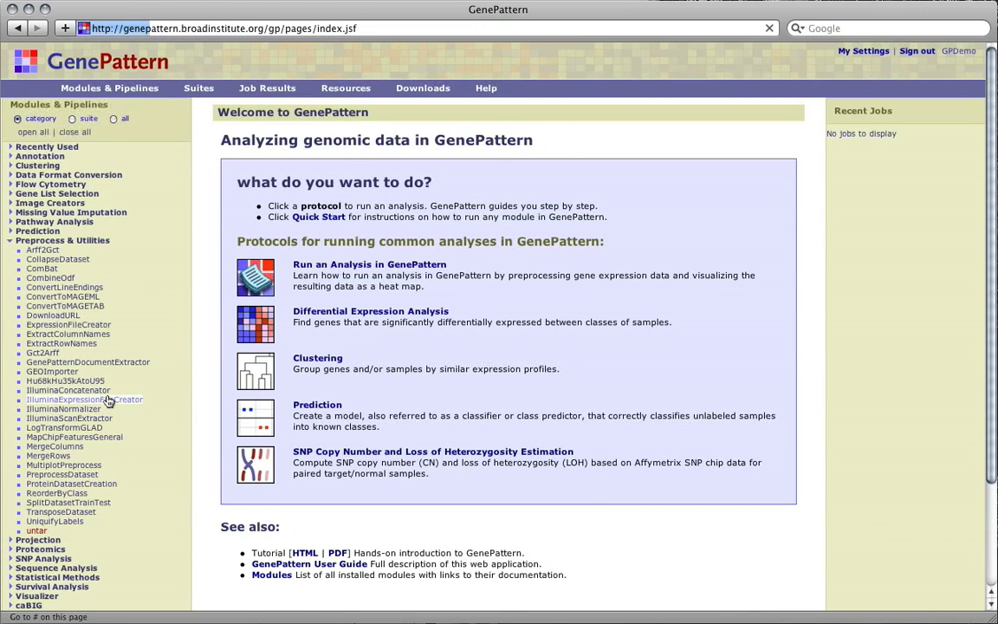
click(83, 398)
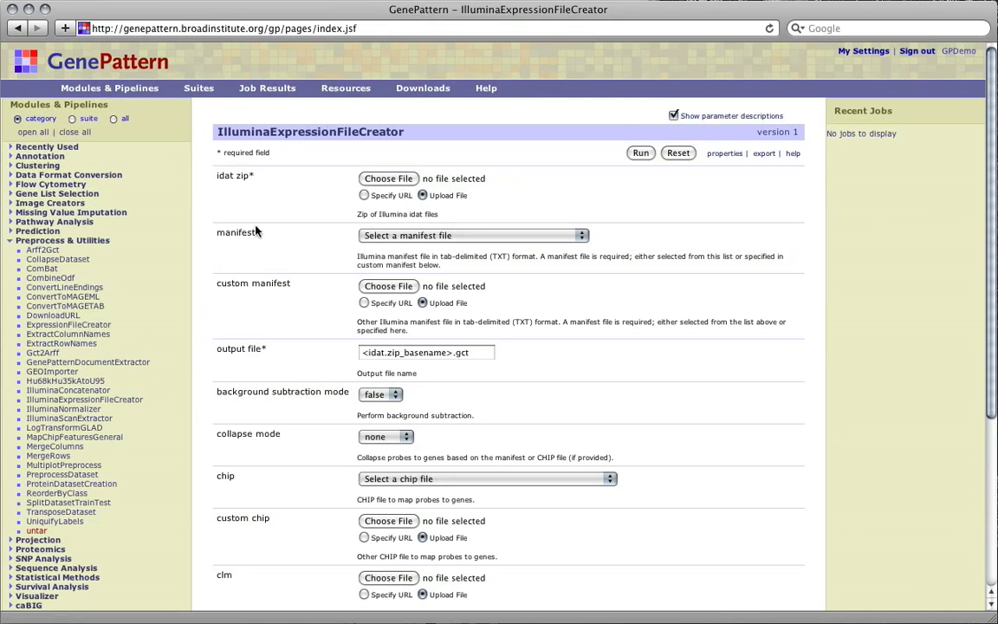
mouse_move(406, 179)
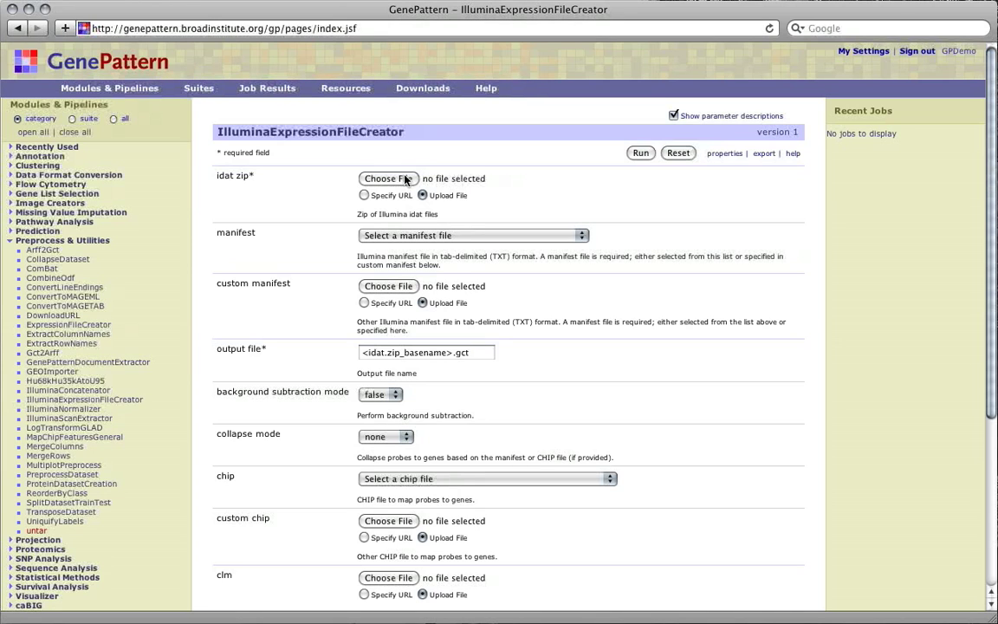
- Attach 5154922069.zip as the idat zip input
click(388, 177)
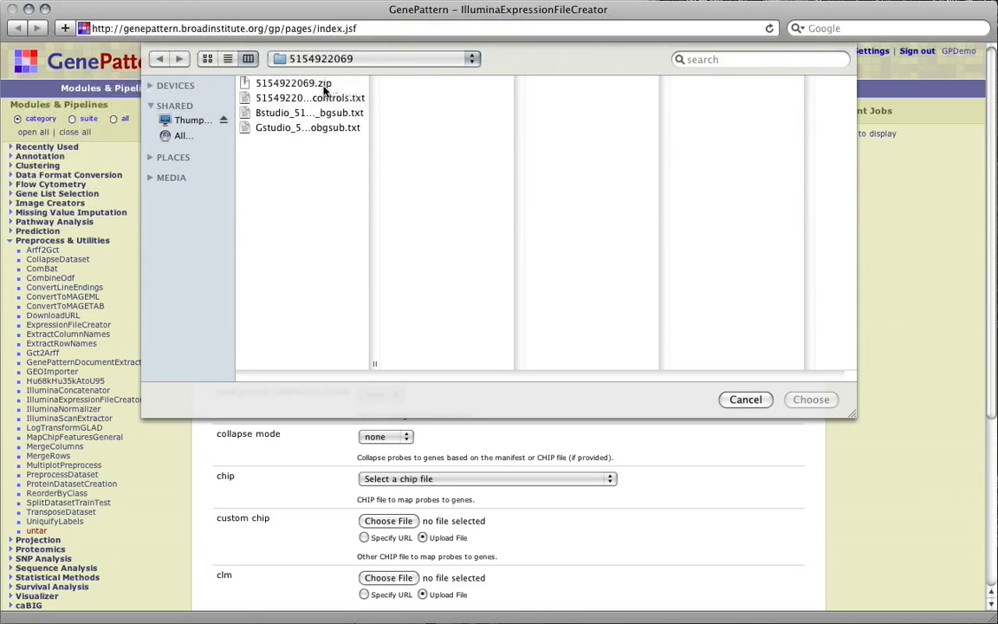
click(293, 83)
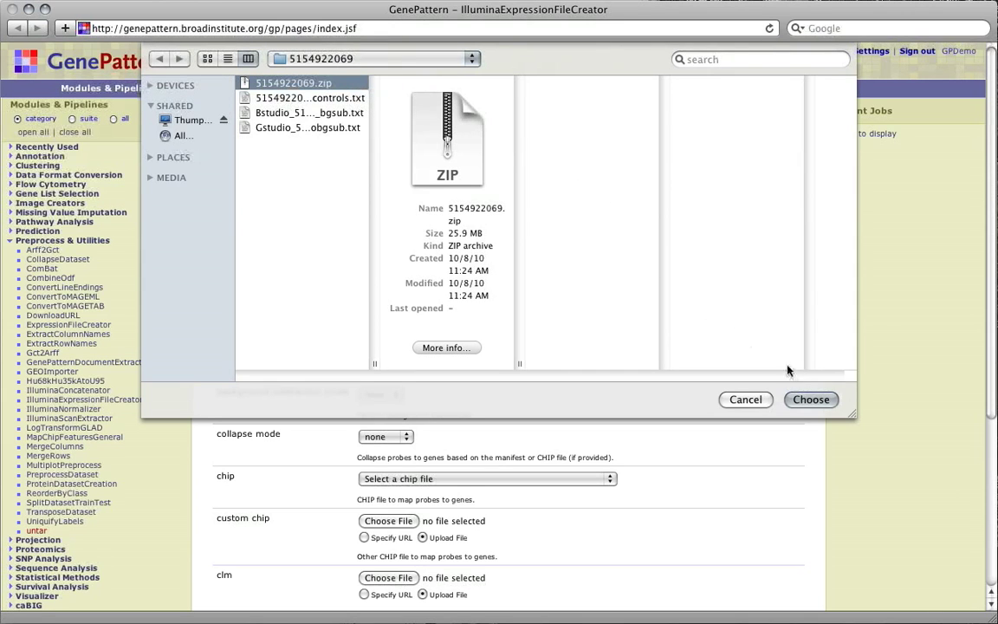
click(745, 399)
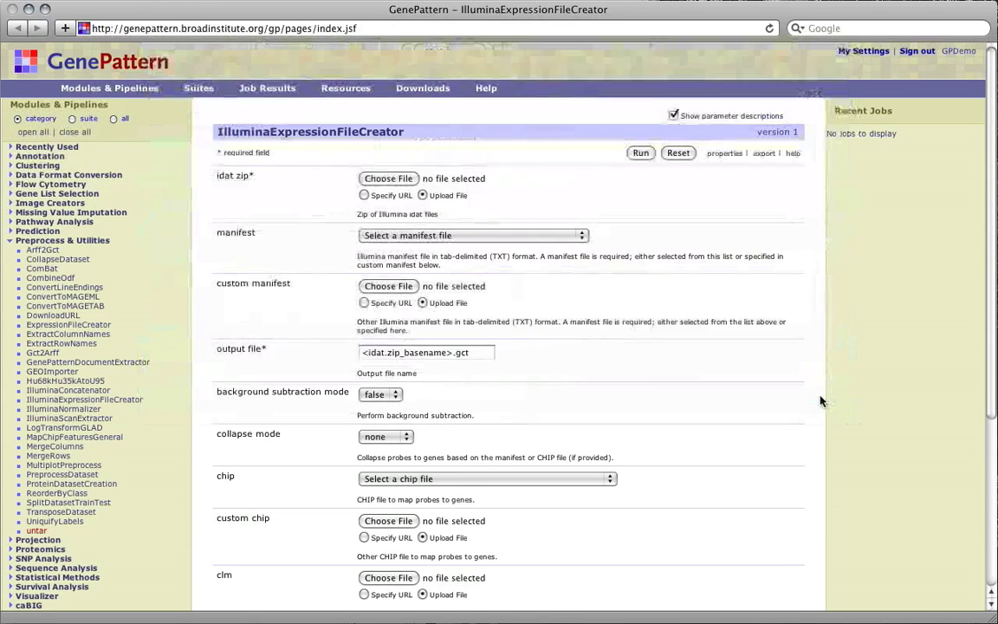
click(389, 178)
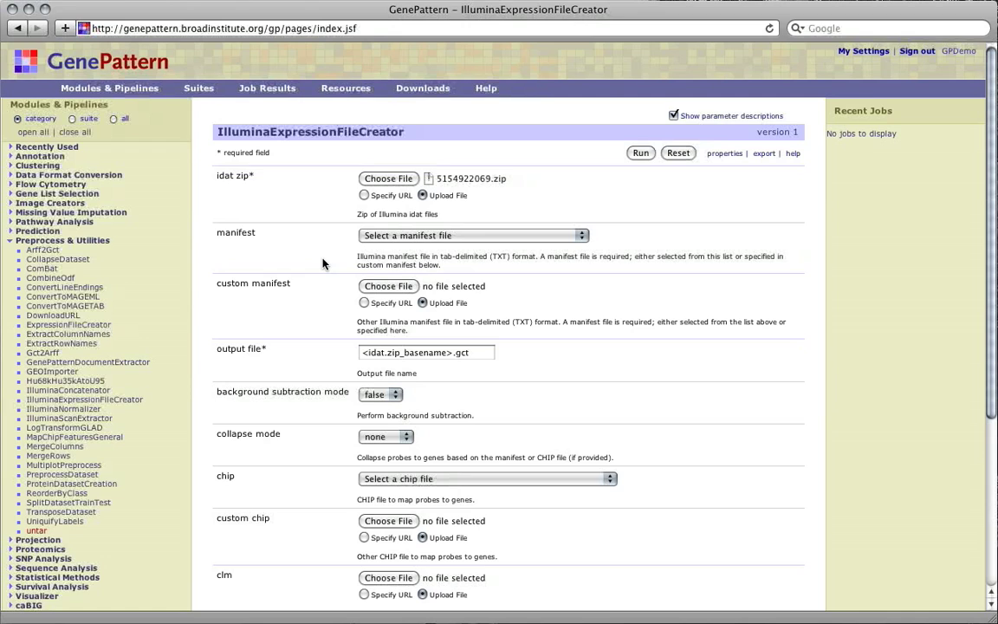
mouse_move(322, 274)
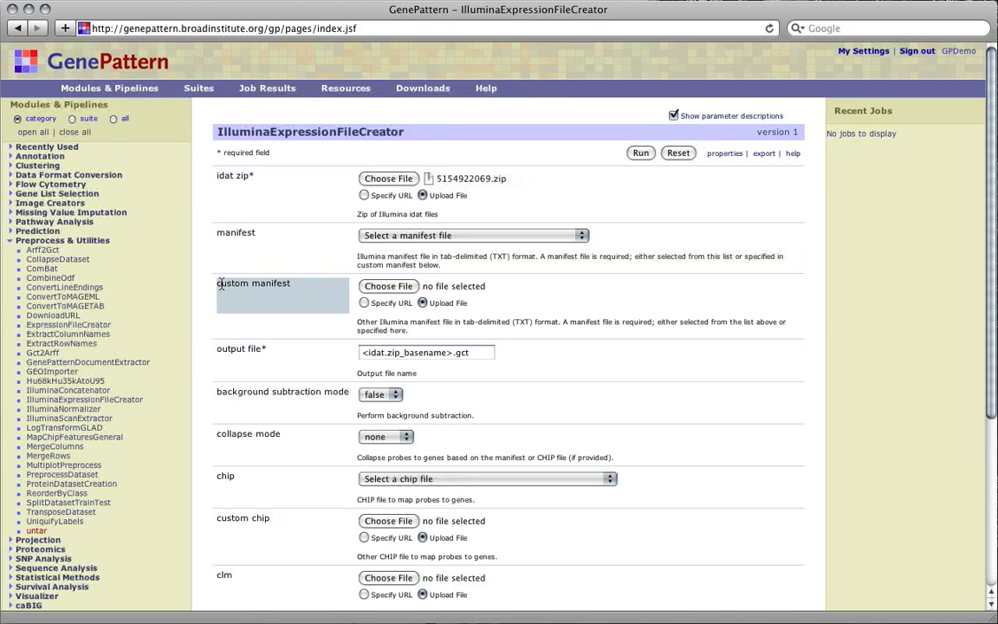
- Choose HumanHT-12_V3_0_R2_11283641_A.txt as the manifest
click(472, 235)
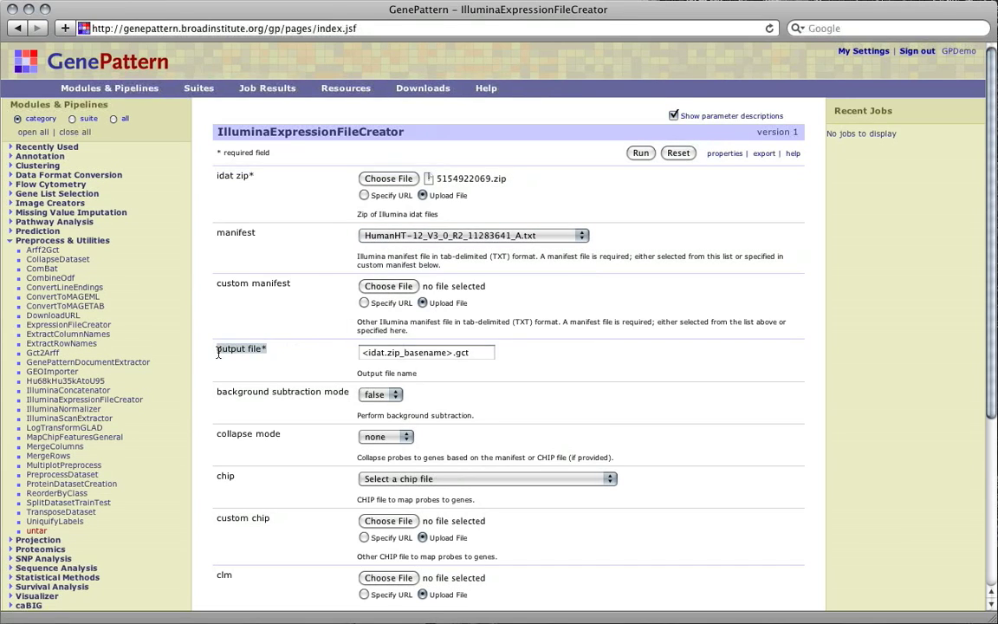
mouse_move(225, 371)
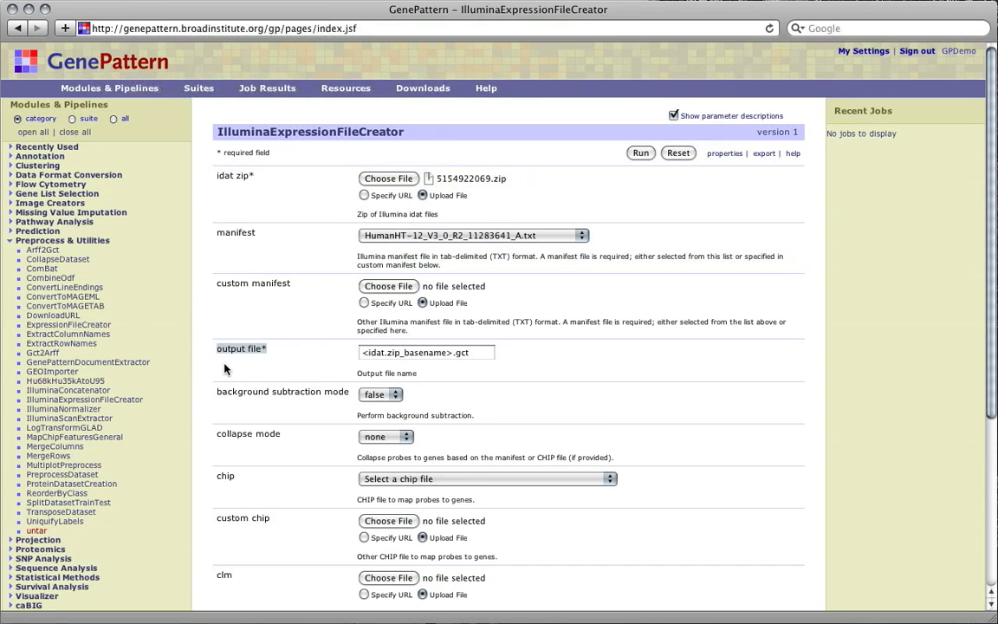
mouse_move(216, 371)
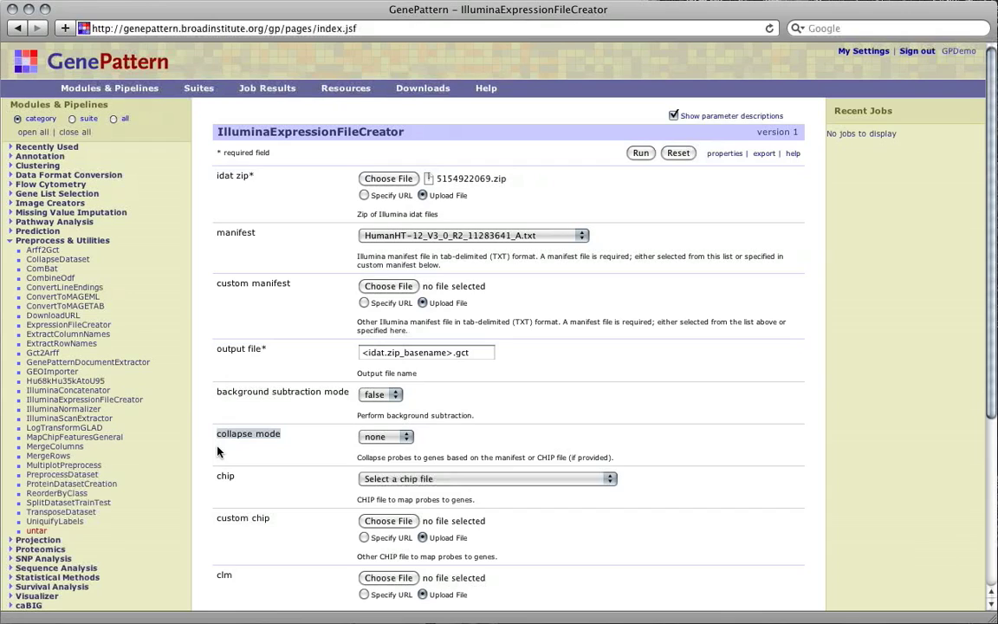
- Review output file, background subtraction, collapse mode and chip left at defaults
scroll(down, 3)
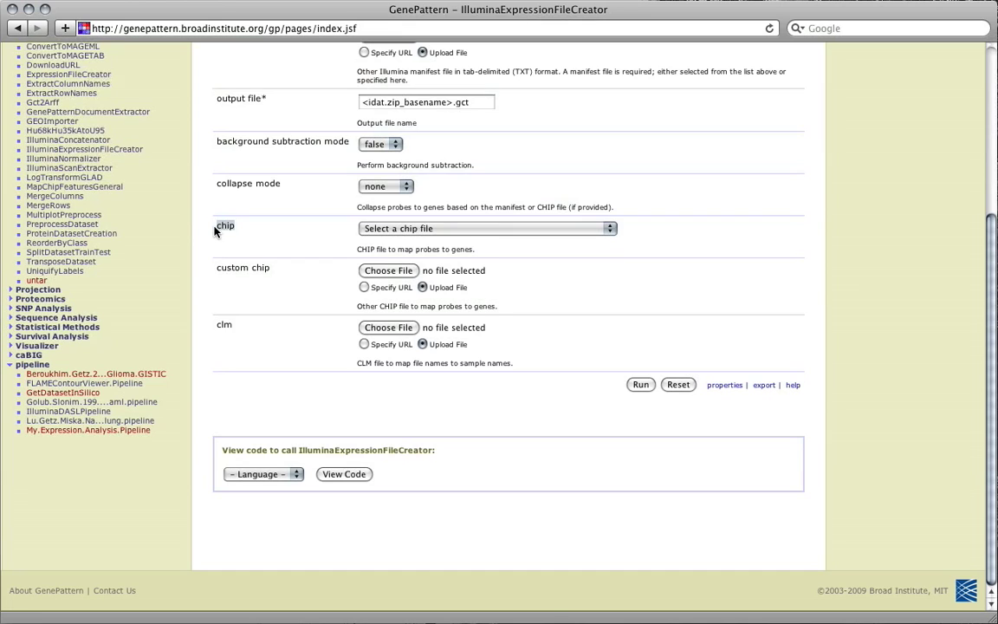
mouse_move(239, 250)
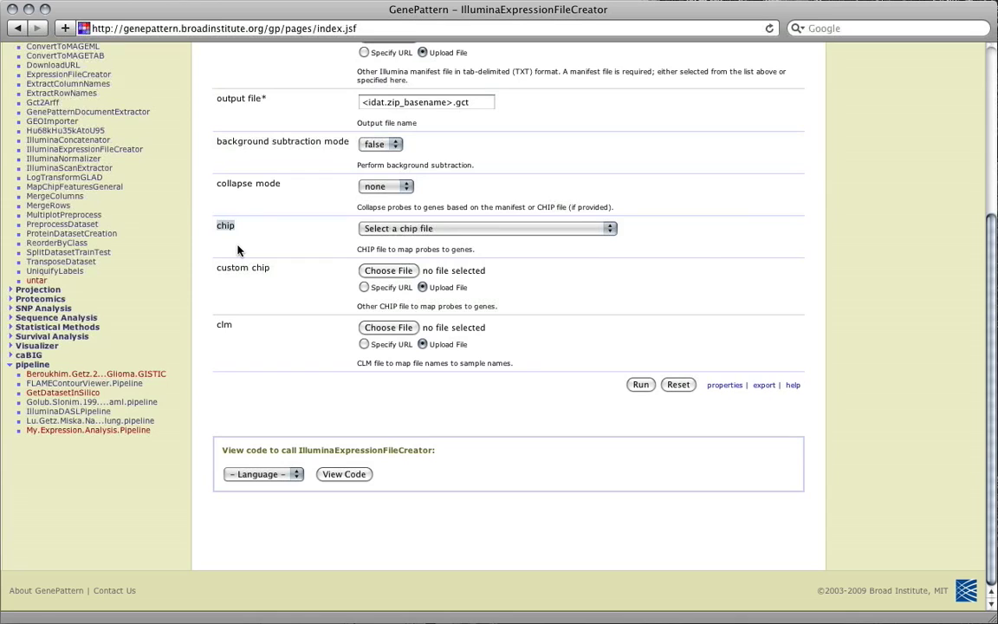
mouse_move(263, 253)
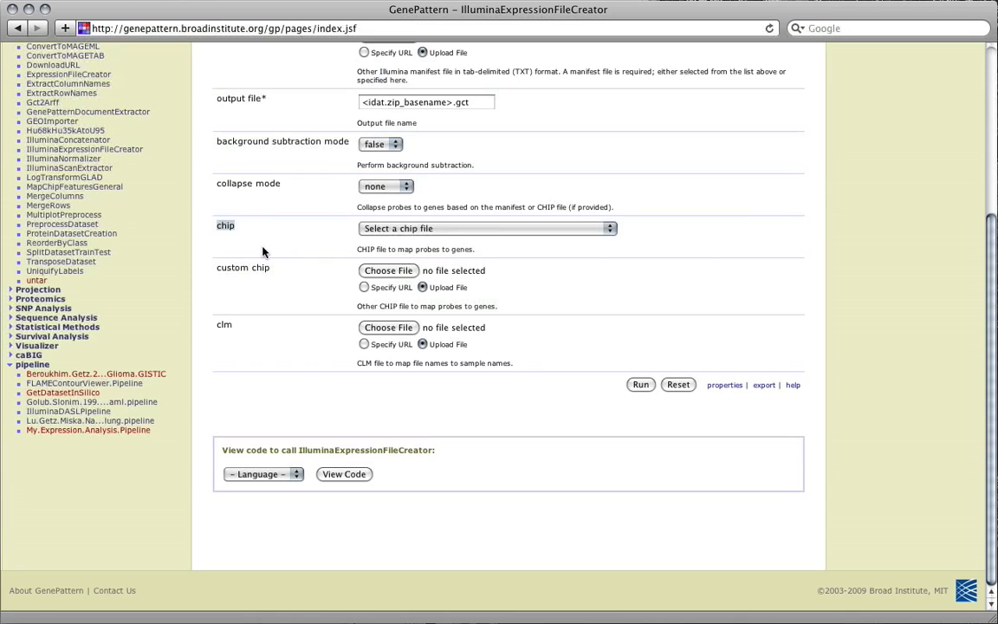
mouse_move(274, 280)
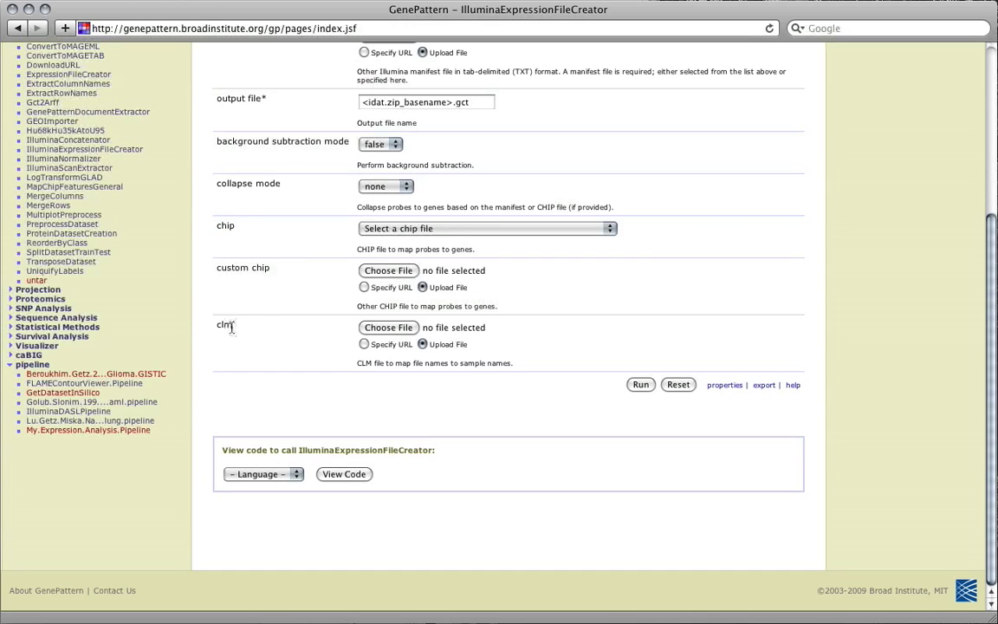
mouse_move(251, 343)
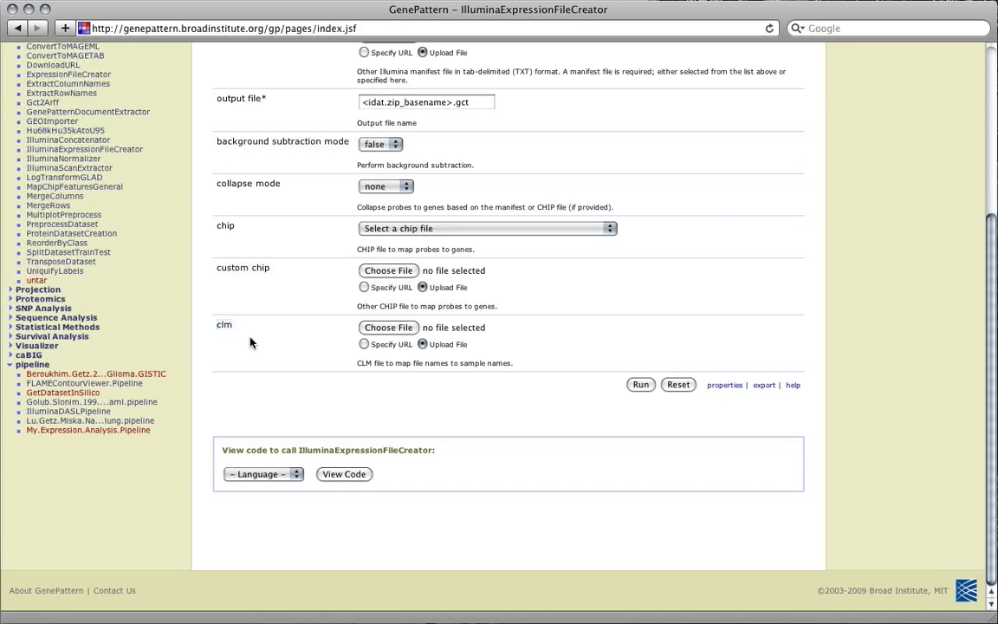
mouse_move(641, 384)
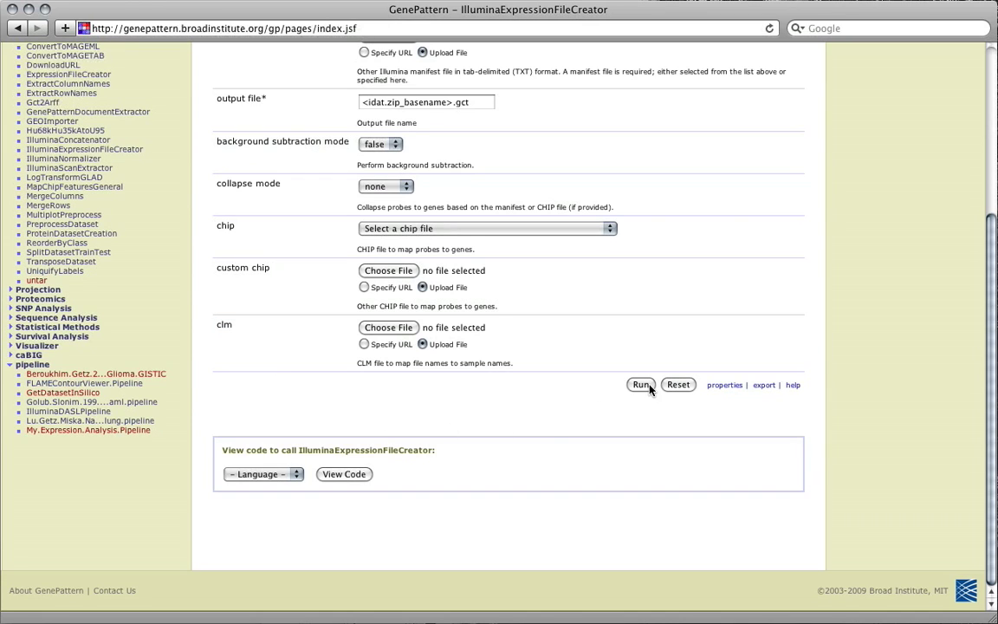
- Run the job and view the resulting 5154922069.gct, then return to job 283618's results
click(641, 385)
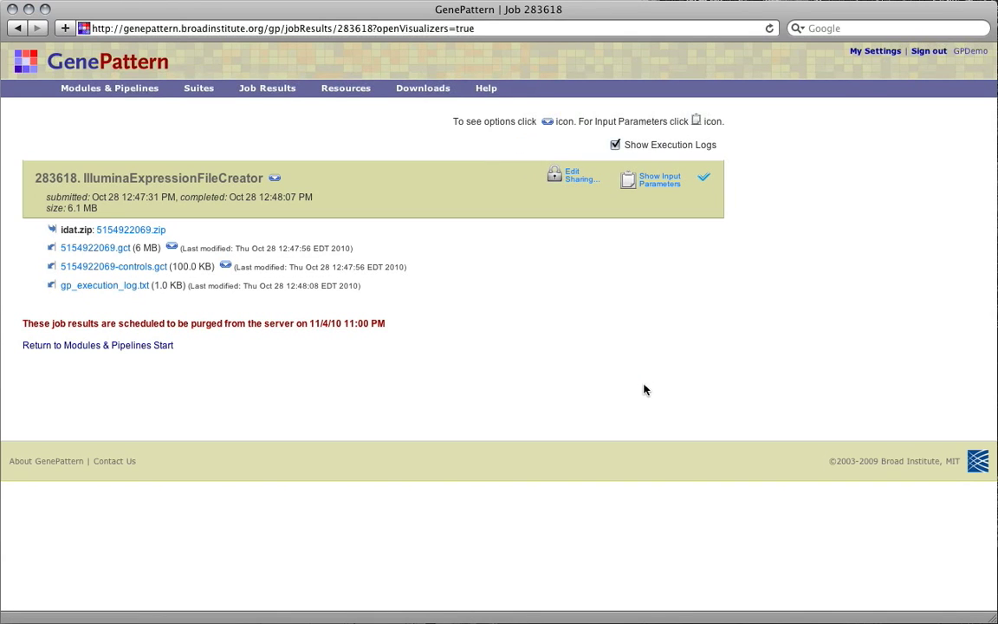
mouse_move(96, 248)
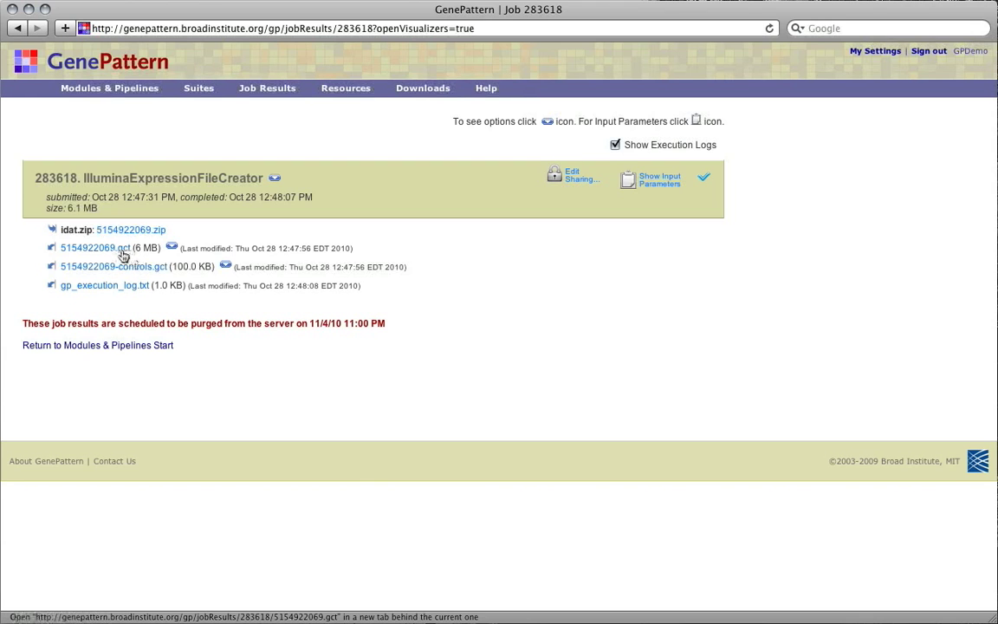
click(88, 246)
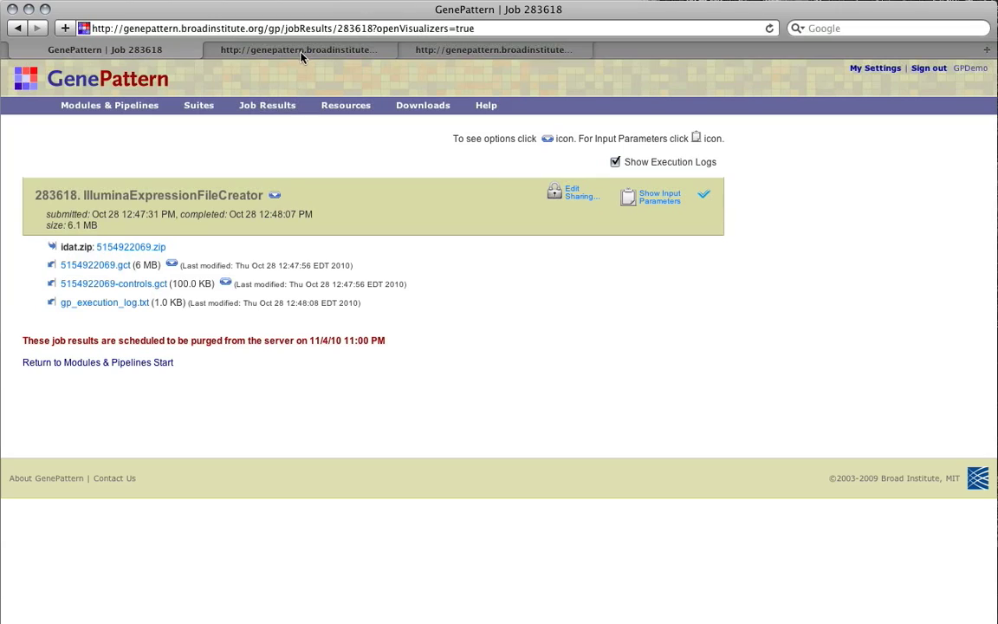
click(95, 263)
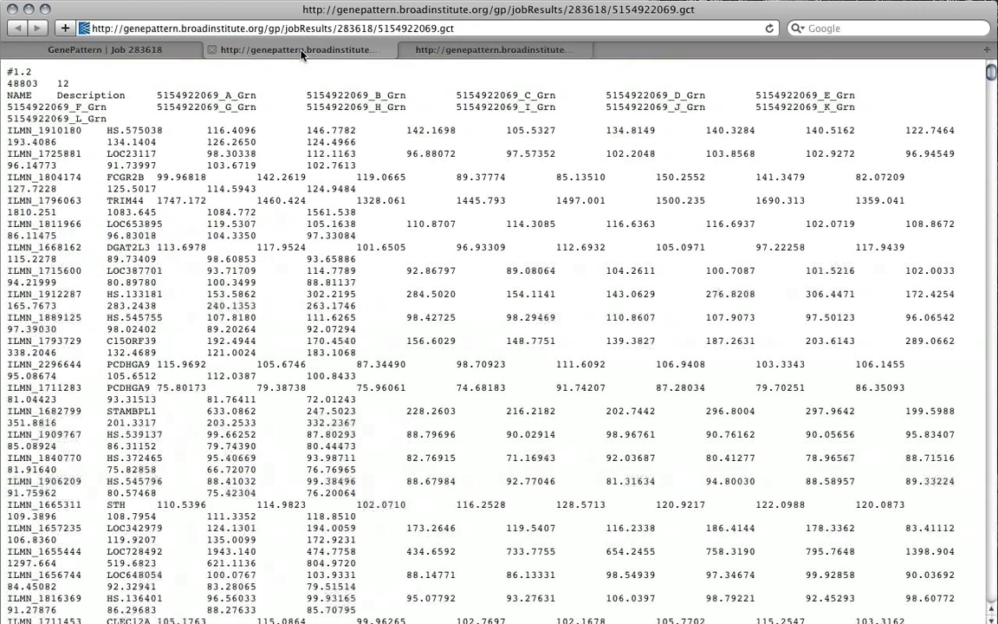
click(492, 48)
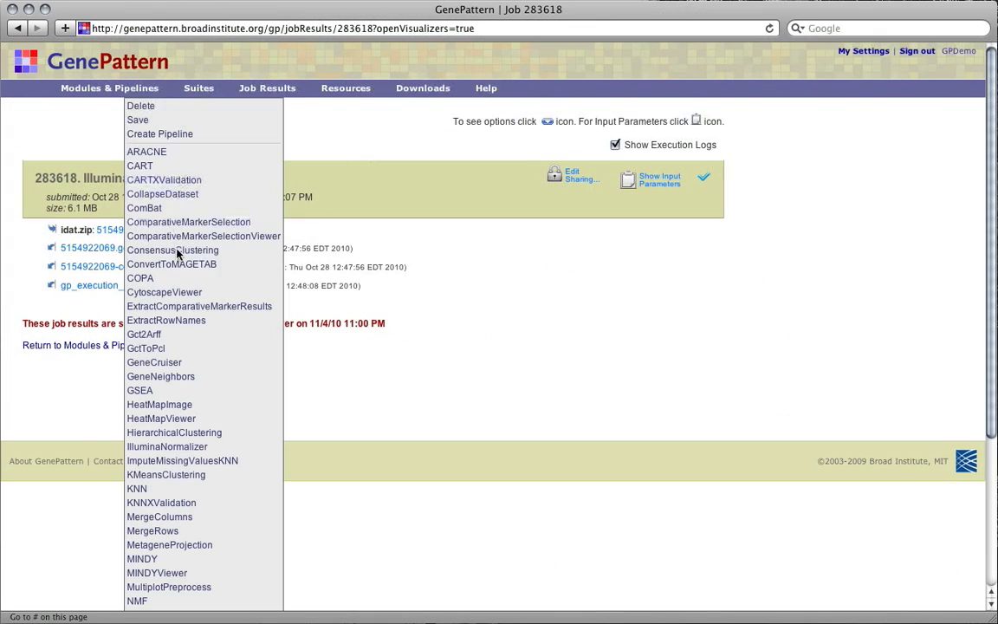
mouse_move(339, 400)
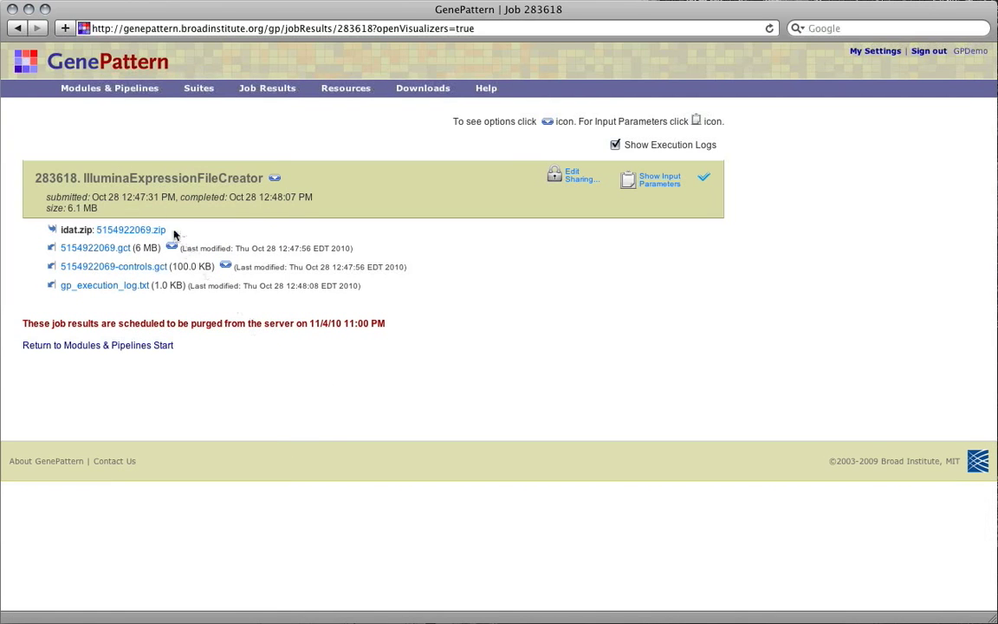
mouse_move(49, 66)
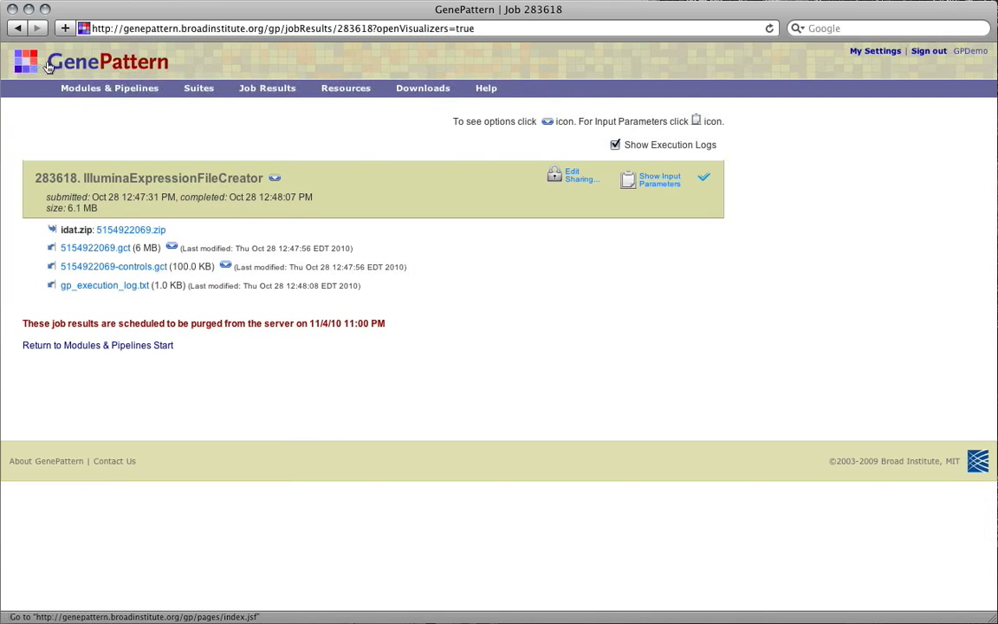
- Go back to the start page and bring up the IlluminaDASLPipeline form
click(98, 345)
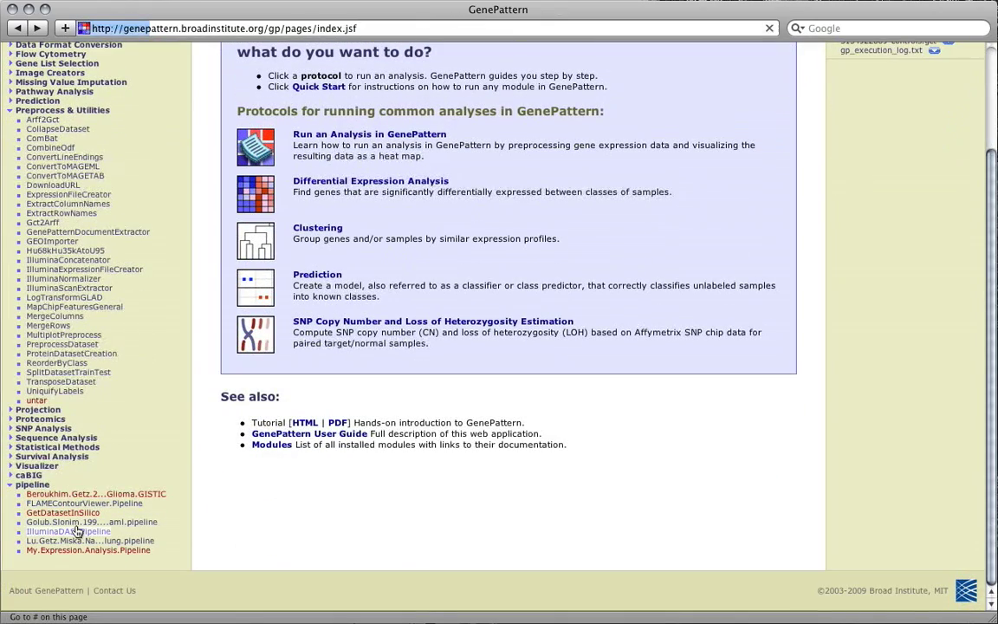
click(67, 530)
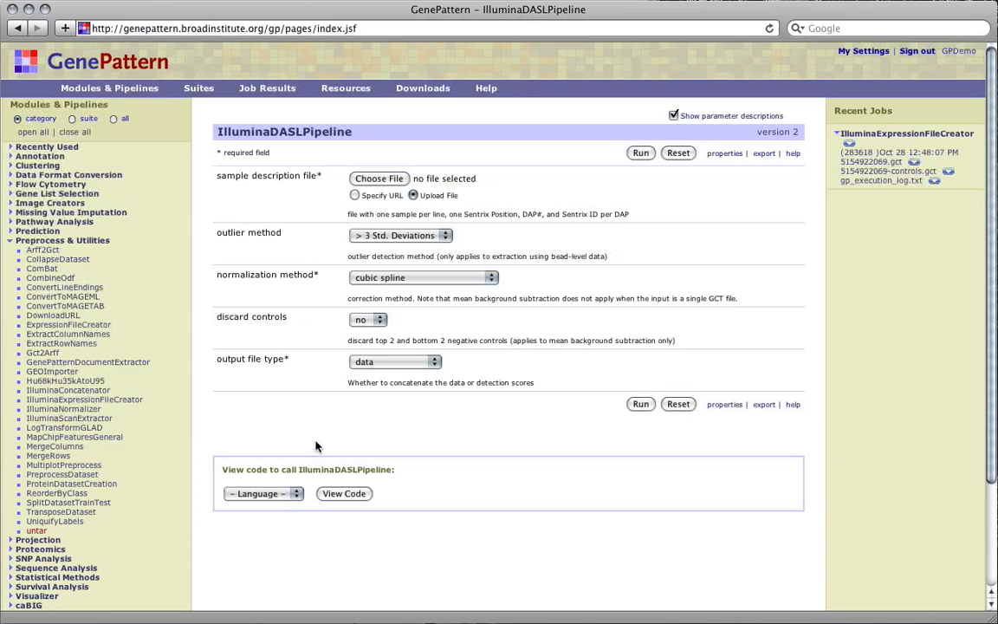
mouse_move(704, 173)
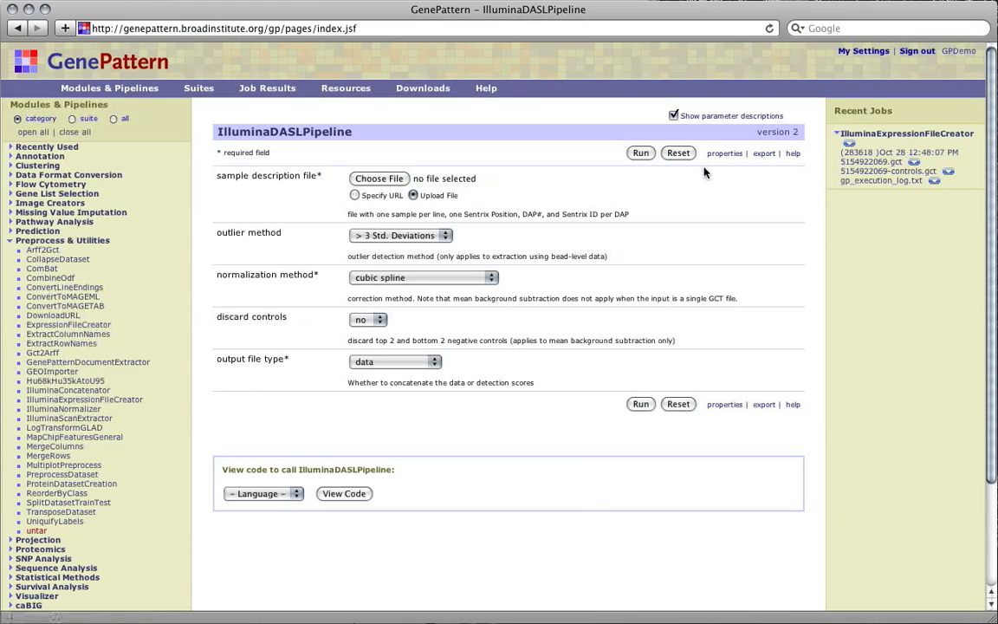
mouse_move(717, 164)
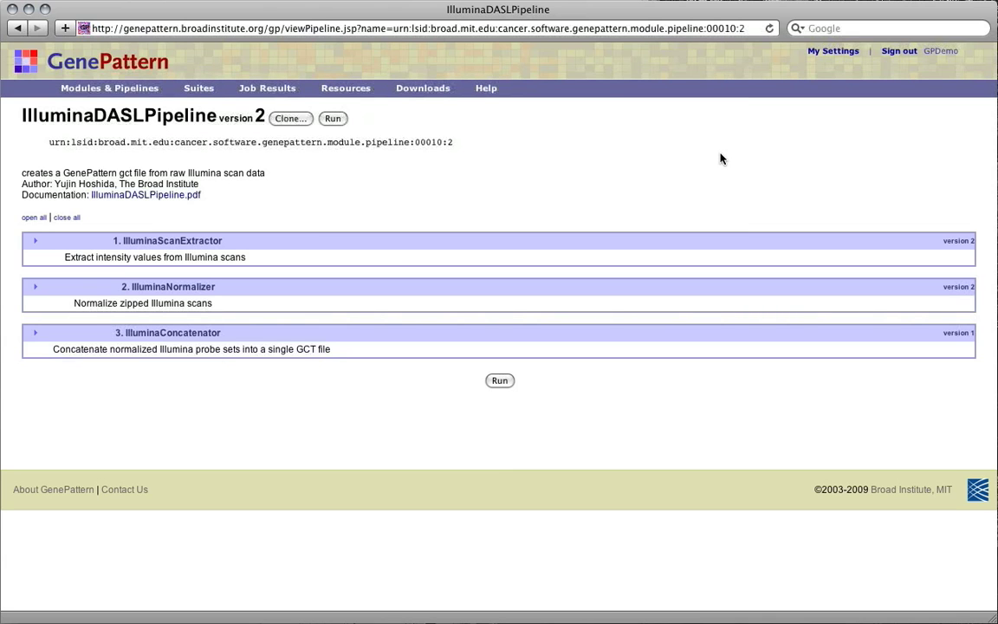
- Expand all pipeline steps to show IlluminaScanExtractor, IlluminaNormalizer and IlluminaConcatenator parameters
click(35, 219)
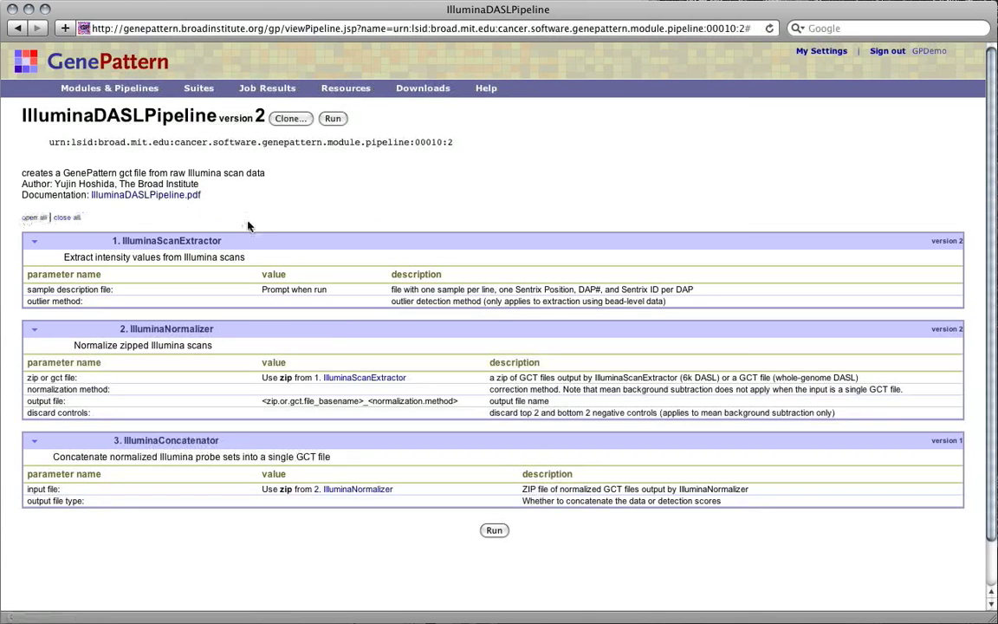
mouse_move(184, 253)
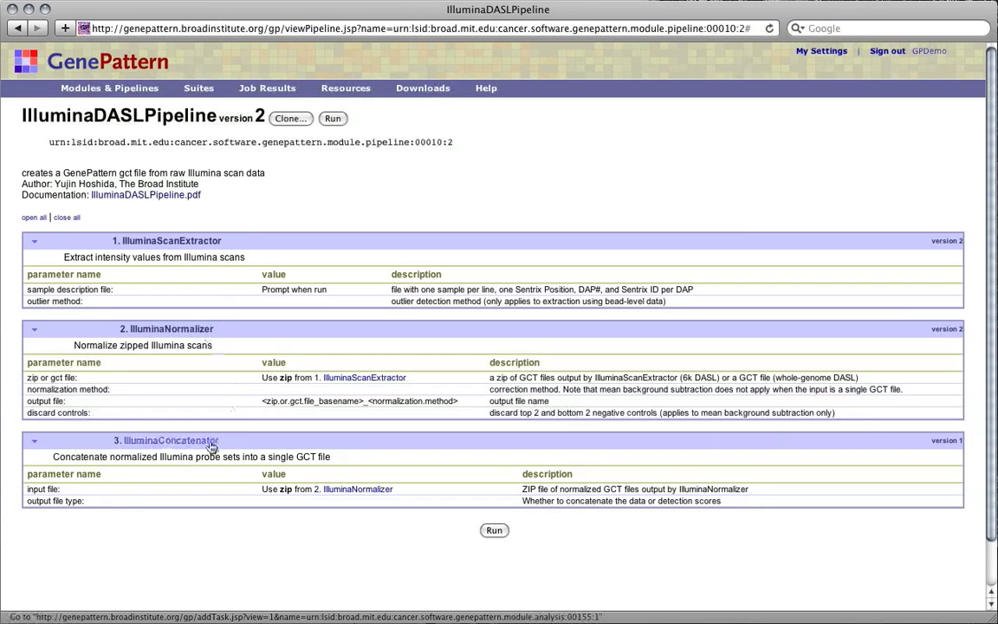
mouse_move(229, 437)
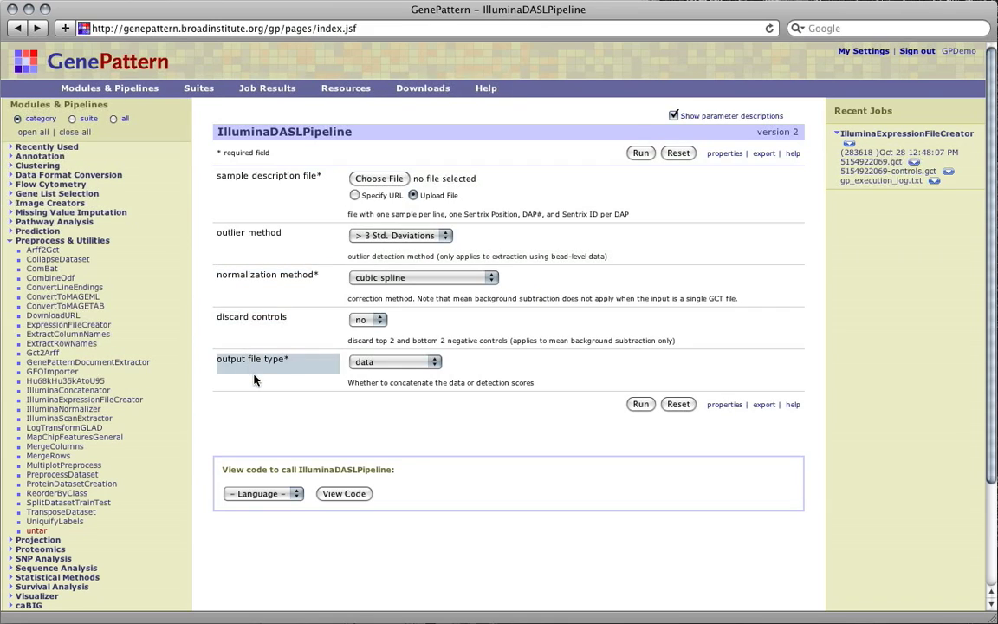
click(395, 362)
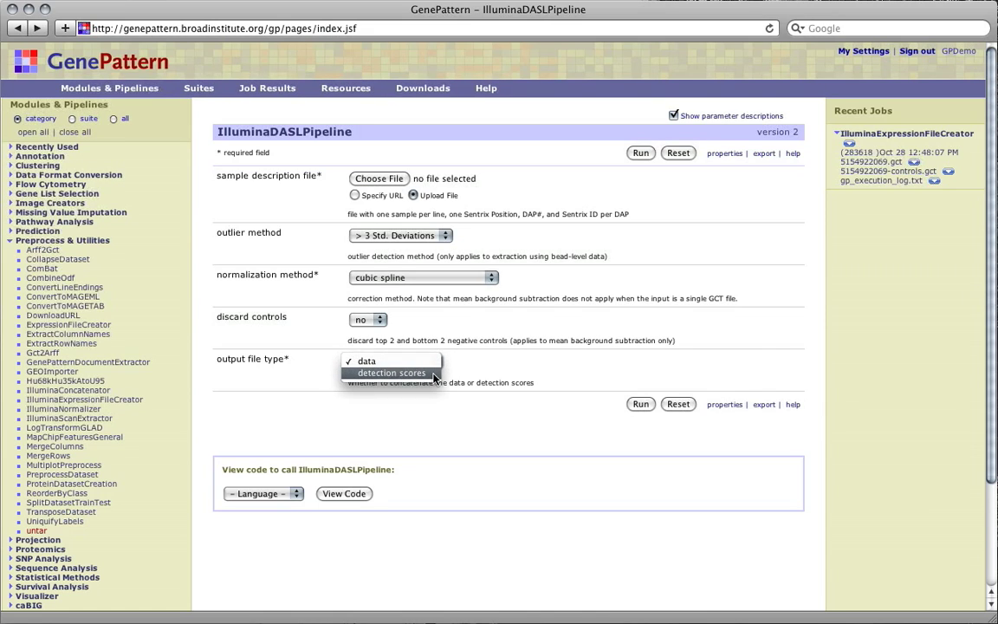
click(365, 361)
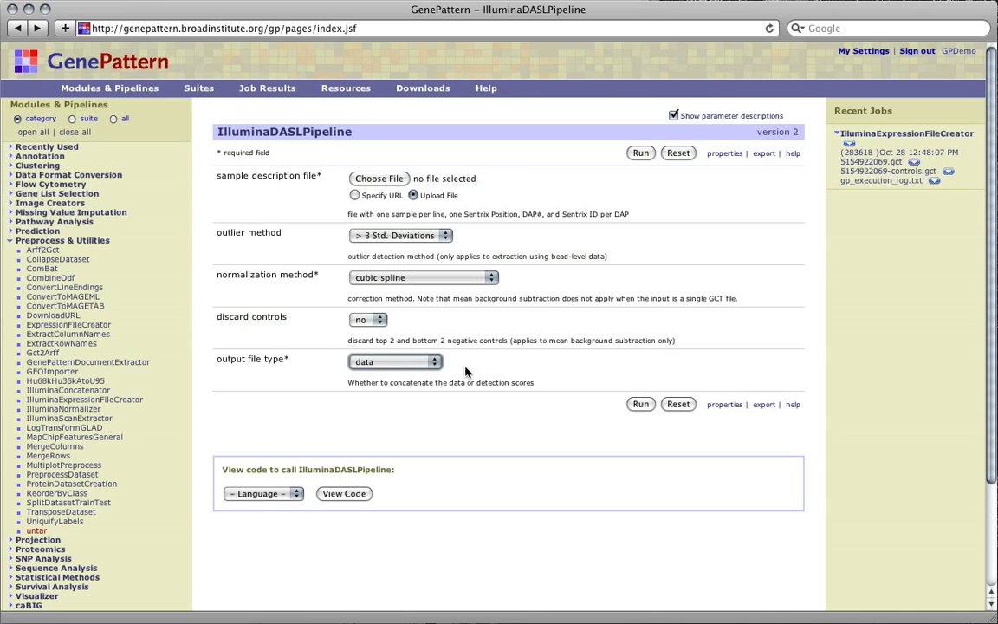
mouse_move(732, 243)
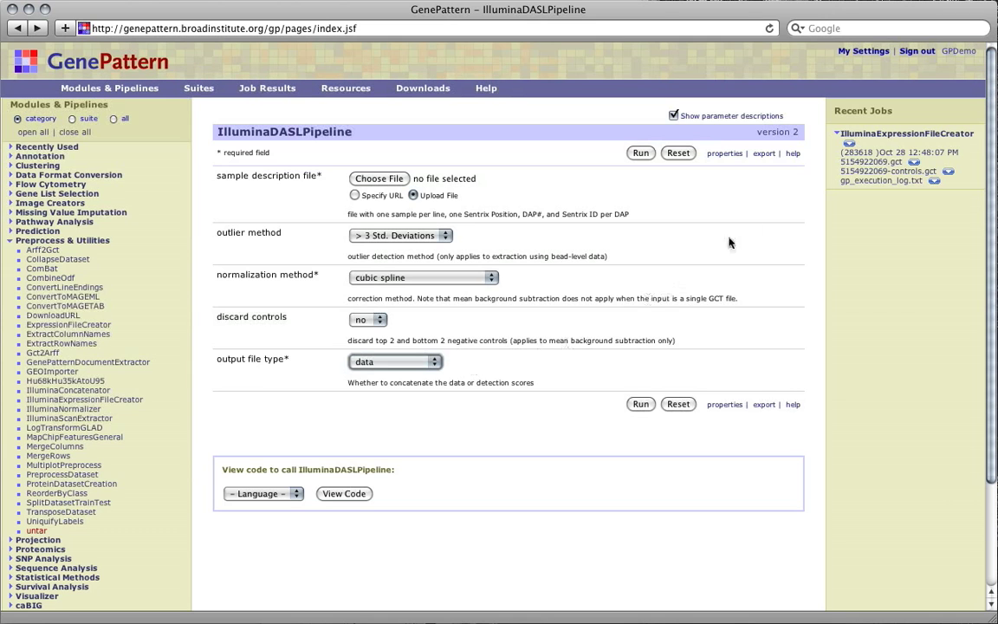
mouse_move(794, 153)
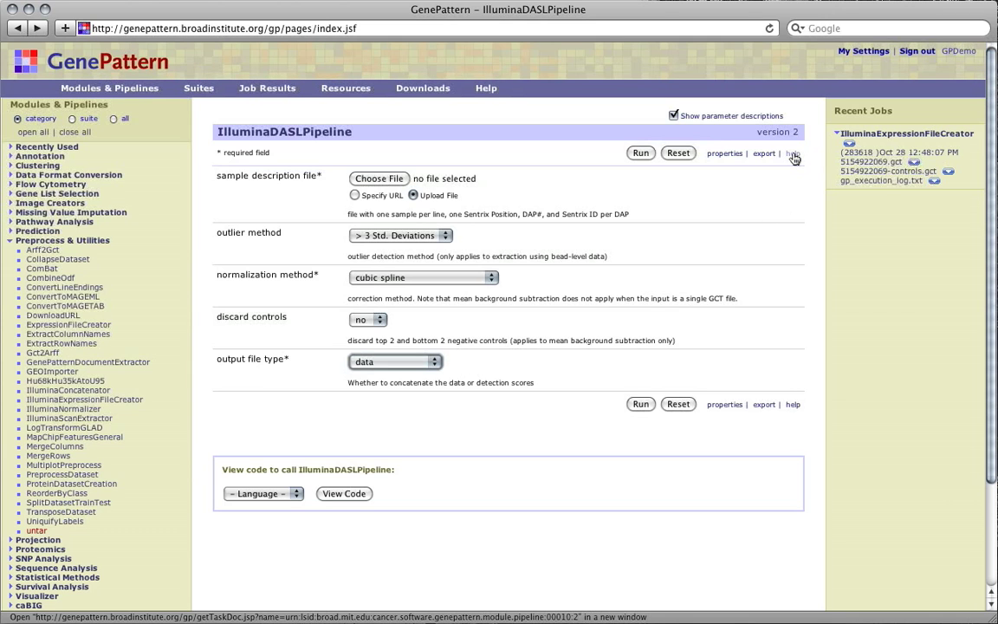